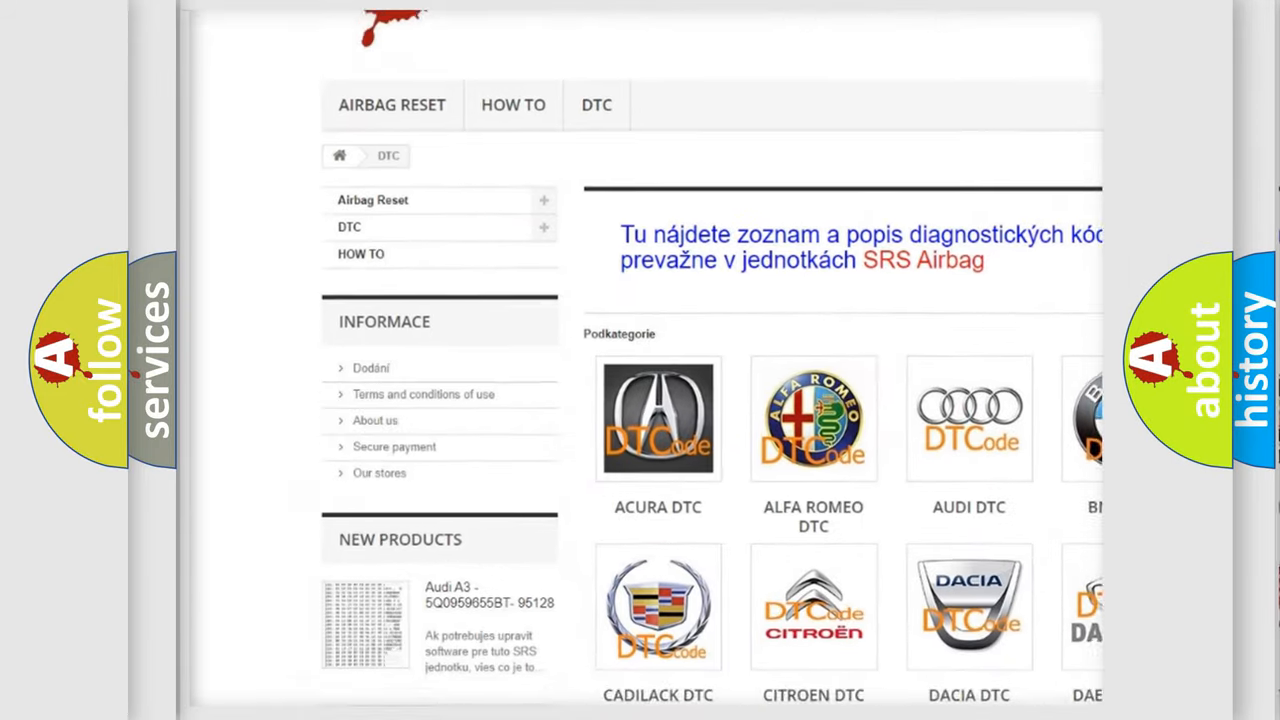
{"action": "scroll", "scroll_direction": "down", "scroll_amount": 3}
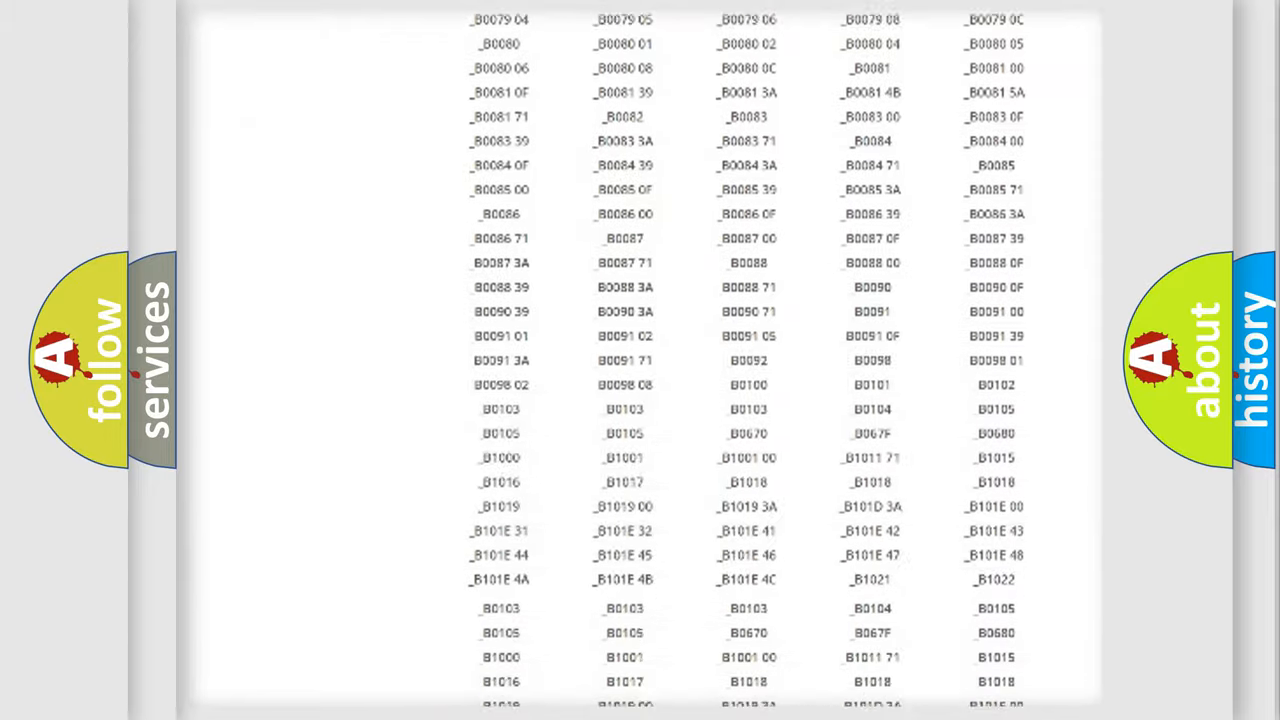
{"action": "scroll", "scroll_direction": "up", "scroll_amount": 3}
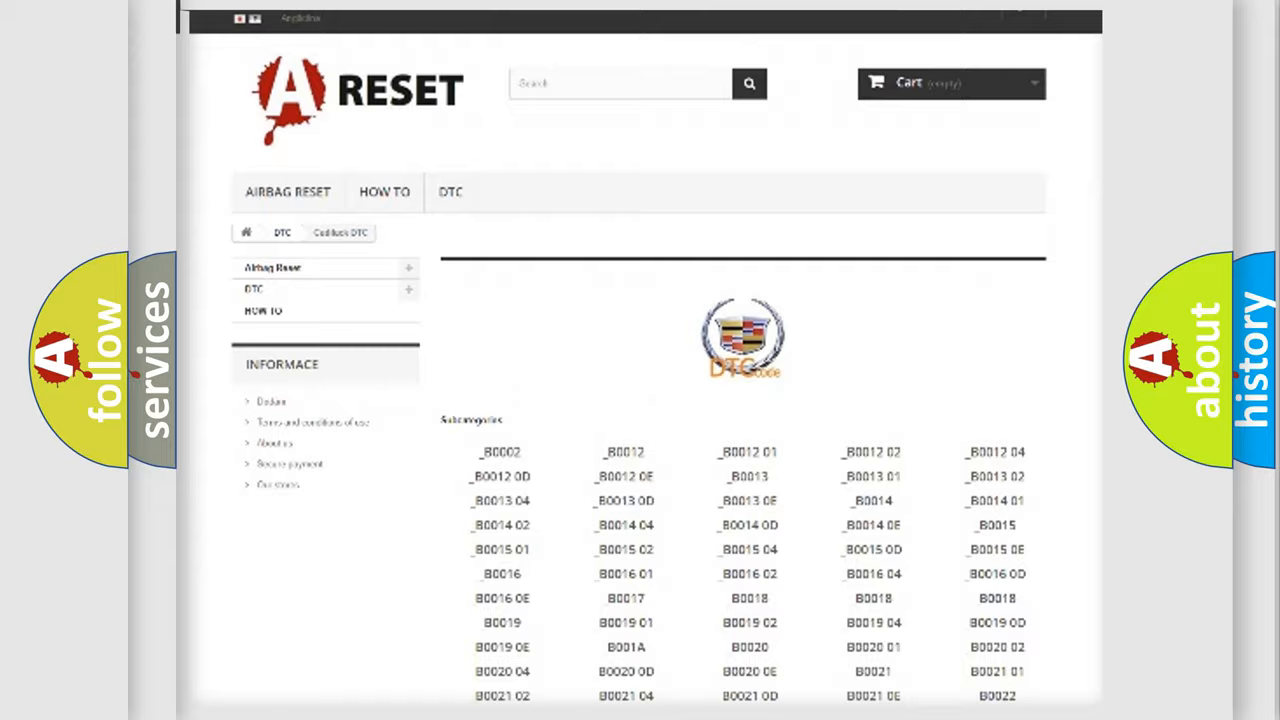